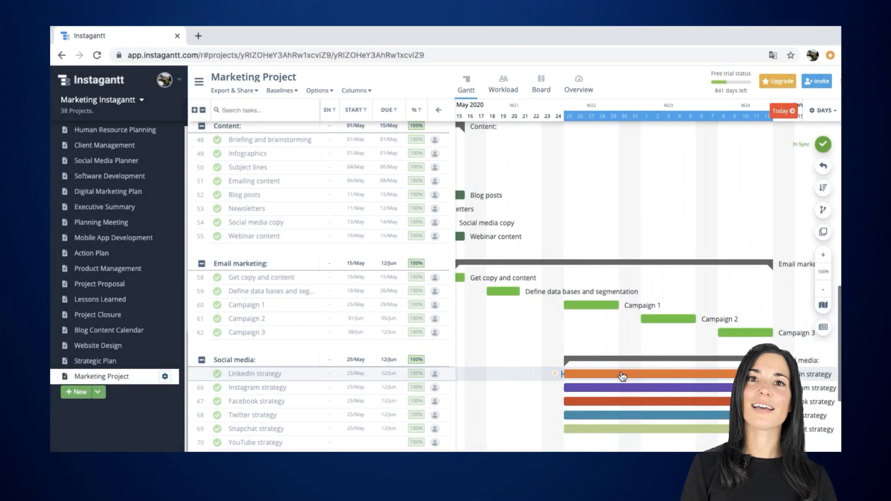
Step: Open Export & Share and choose Public Snapshots to start a Marketing Project snapshot
{"action": "left_click", "coordinate": [234, 91]}
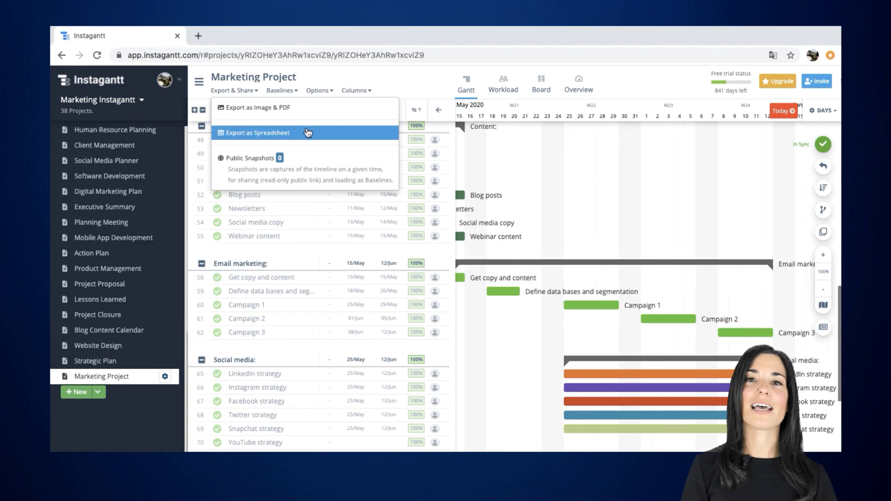
{"action": "left_click", "coordinate": [248, 158]}
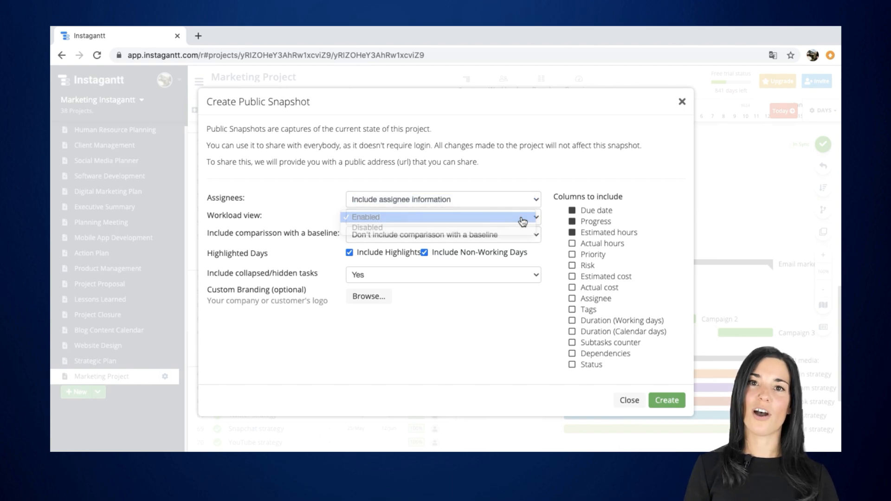
Step: Enable workload view, keep collapsed tasks, exclude non-working days, and create the snapshot
{"action": "left_click", "coordinate": [366, 217]}
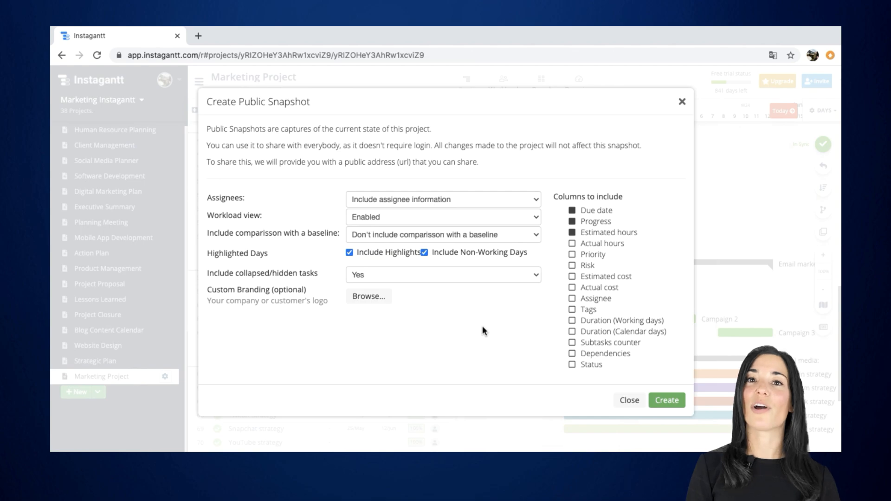
{"action": "left_click", "coordinate": [443, 275]}
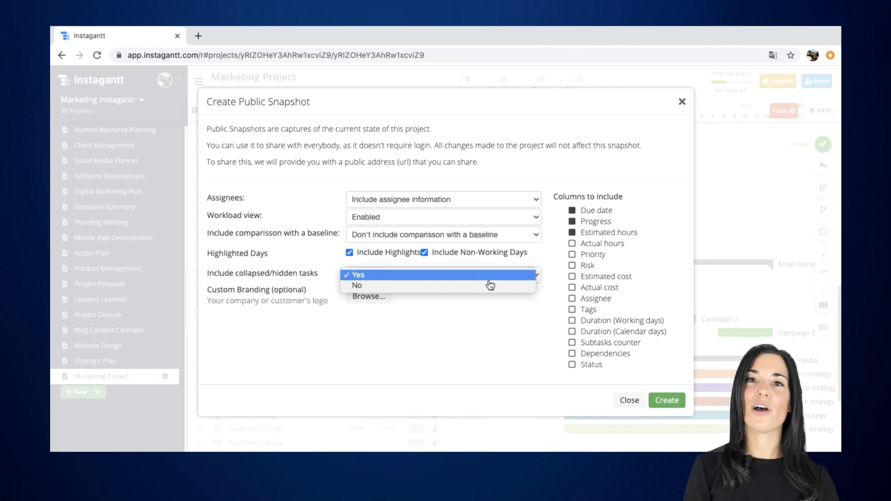
{"action": "left_click", "coordinate": [359, 275]}
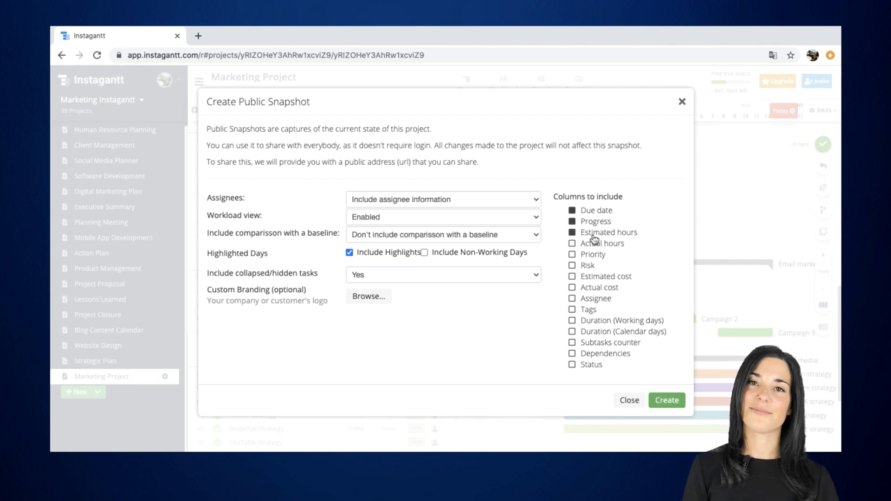
{"action": "left_click", "coordinate": [571, 243]}
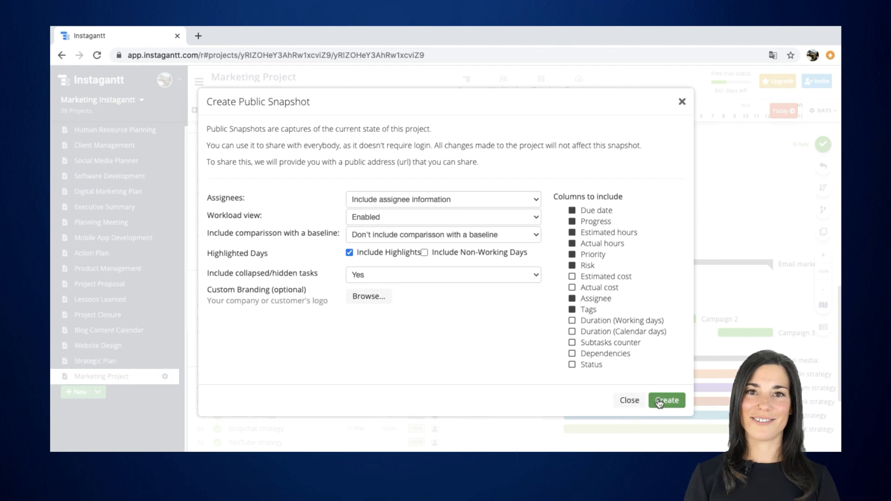
{"action": "left_click", "coordinate": [667, 400]}
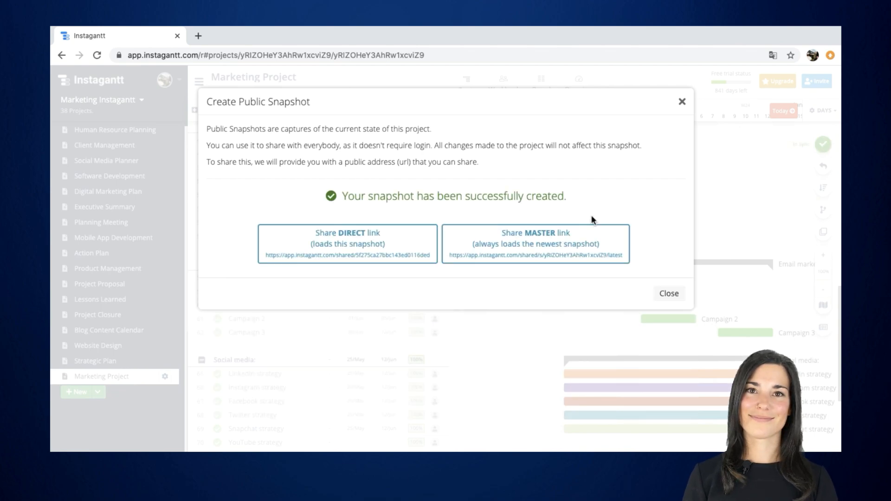
{"action": "mouse_move", "coordinate": [453, 217]}
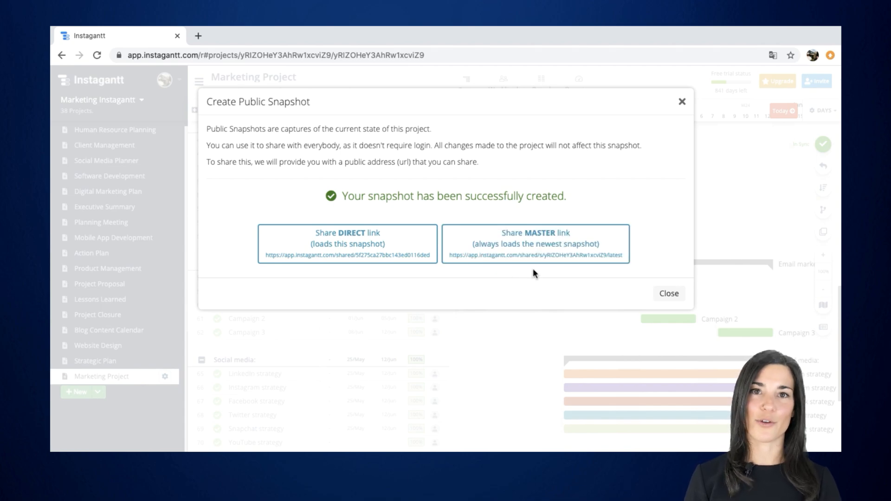
Step: Open the Share MASTER always-newest snapshot link in a new tab
{"action": "left_click", "coordinate": [536, 245]}
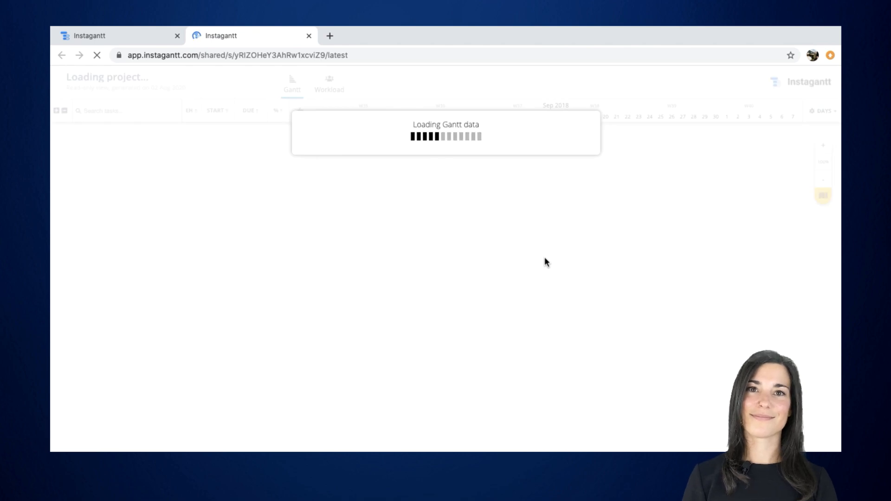